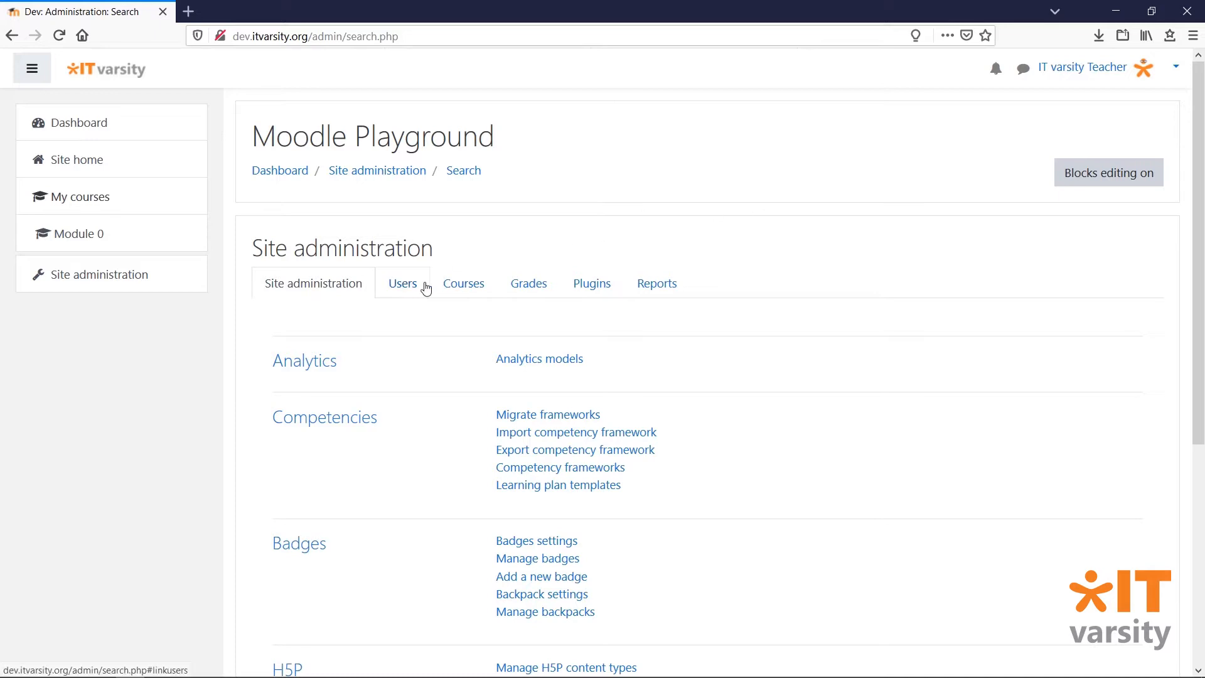
# Open the Users options in Site administration and browse the list of six site users
pyautogui.click(401, 283)
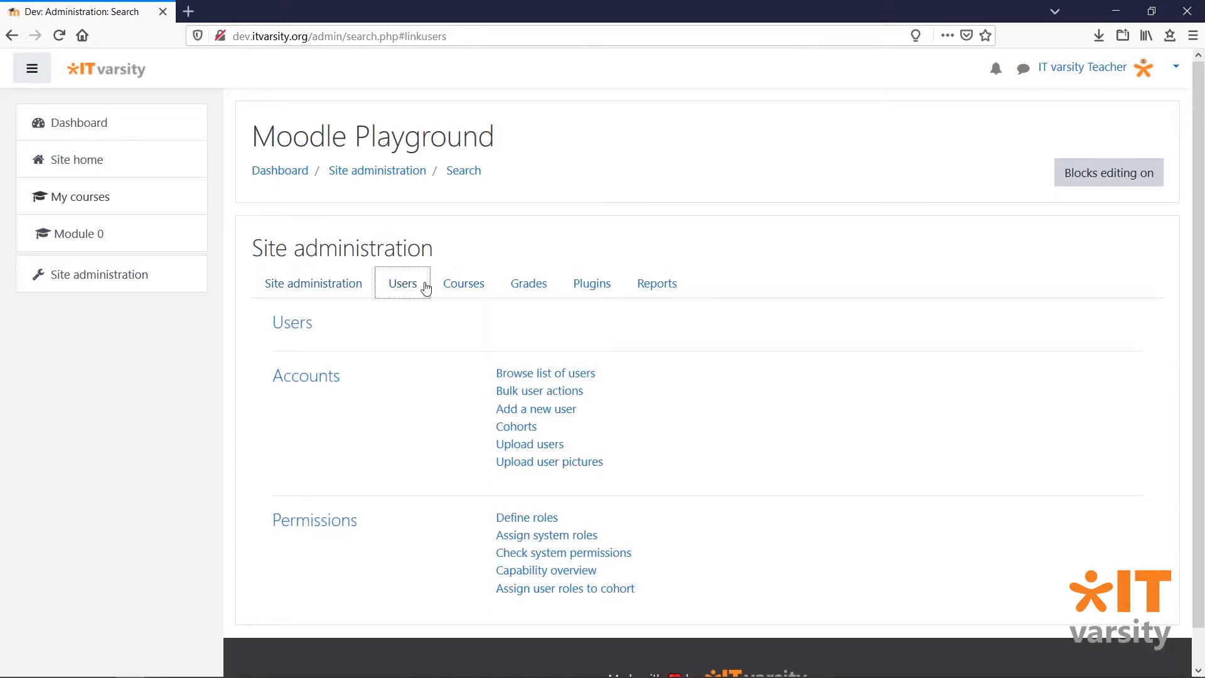
pyautogui.moveTo(433, 370)
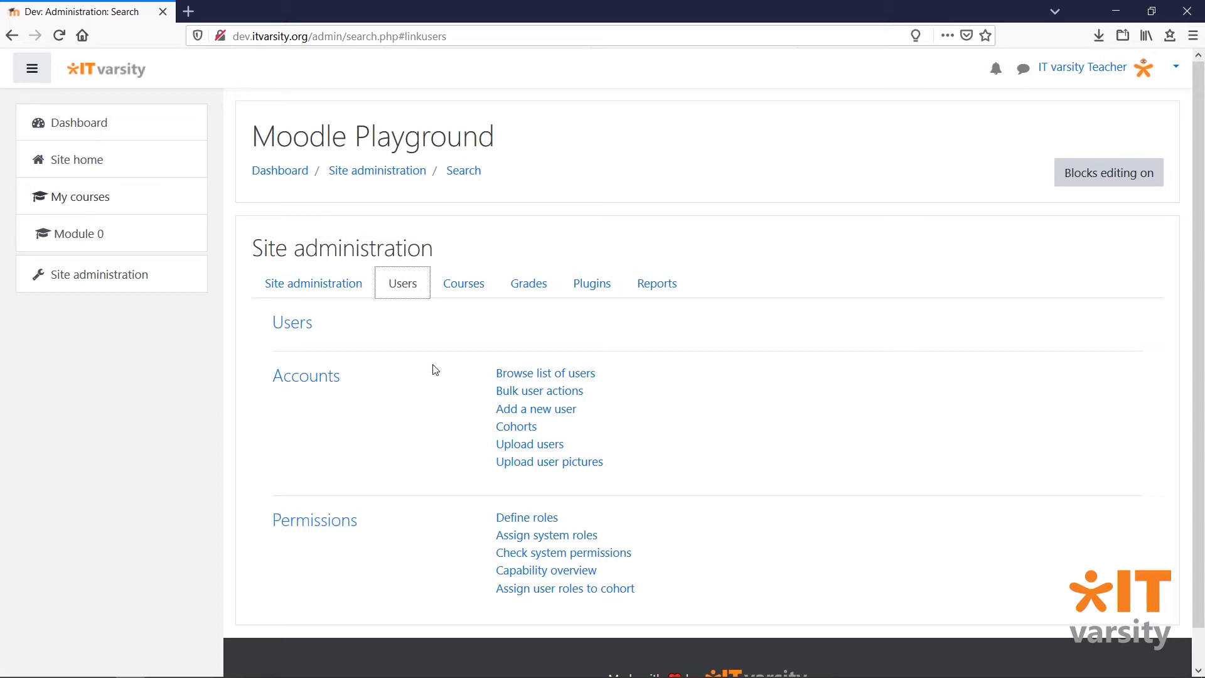
pyautogui.click(545, 372)
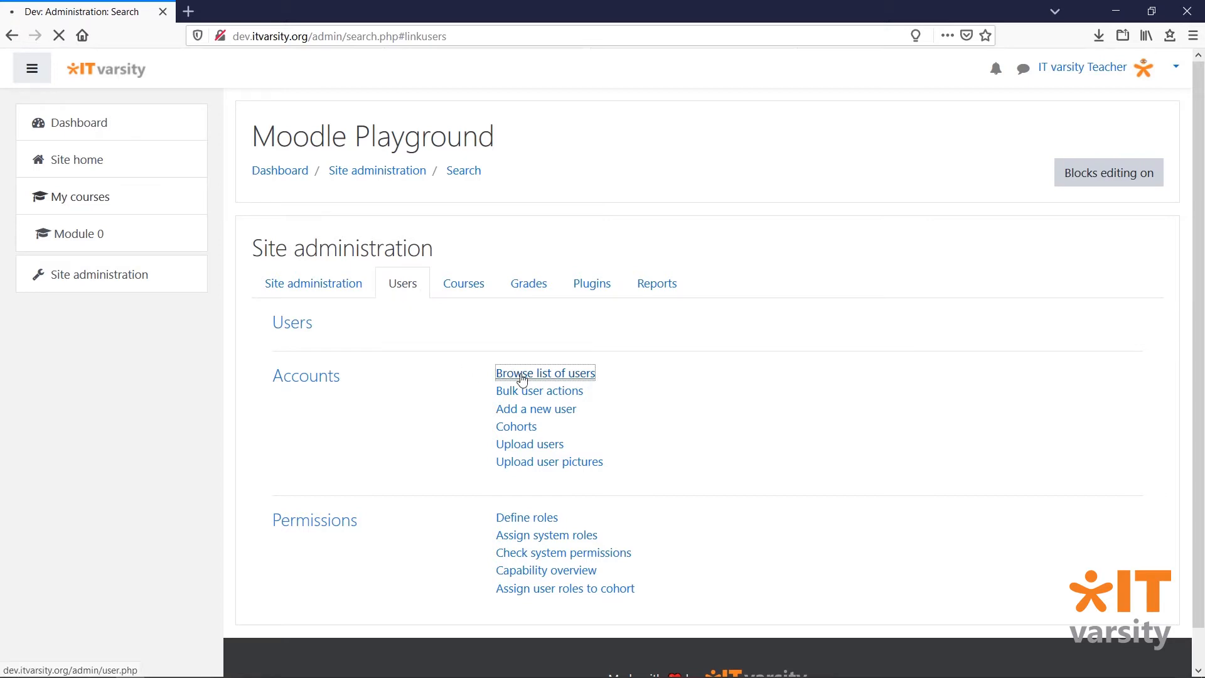
pyautogui.click(545, 373)
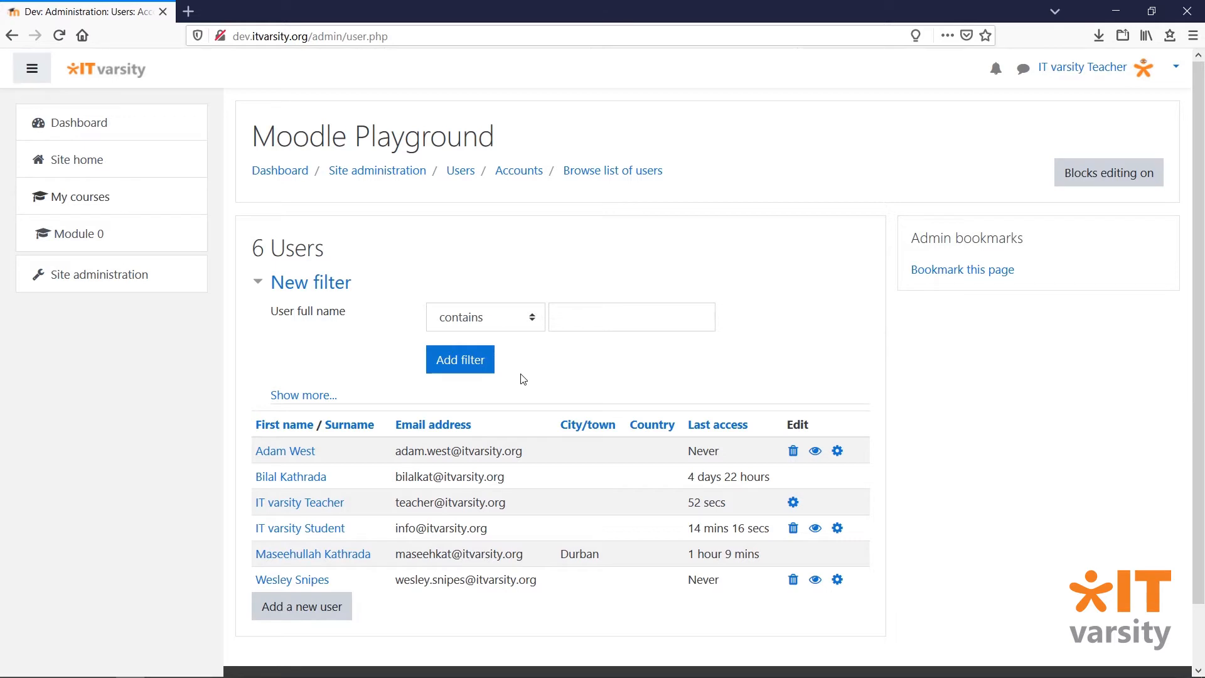
# Open the first listed user's profile page and scroll through its details
pyautogui.click(284, 451)
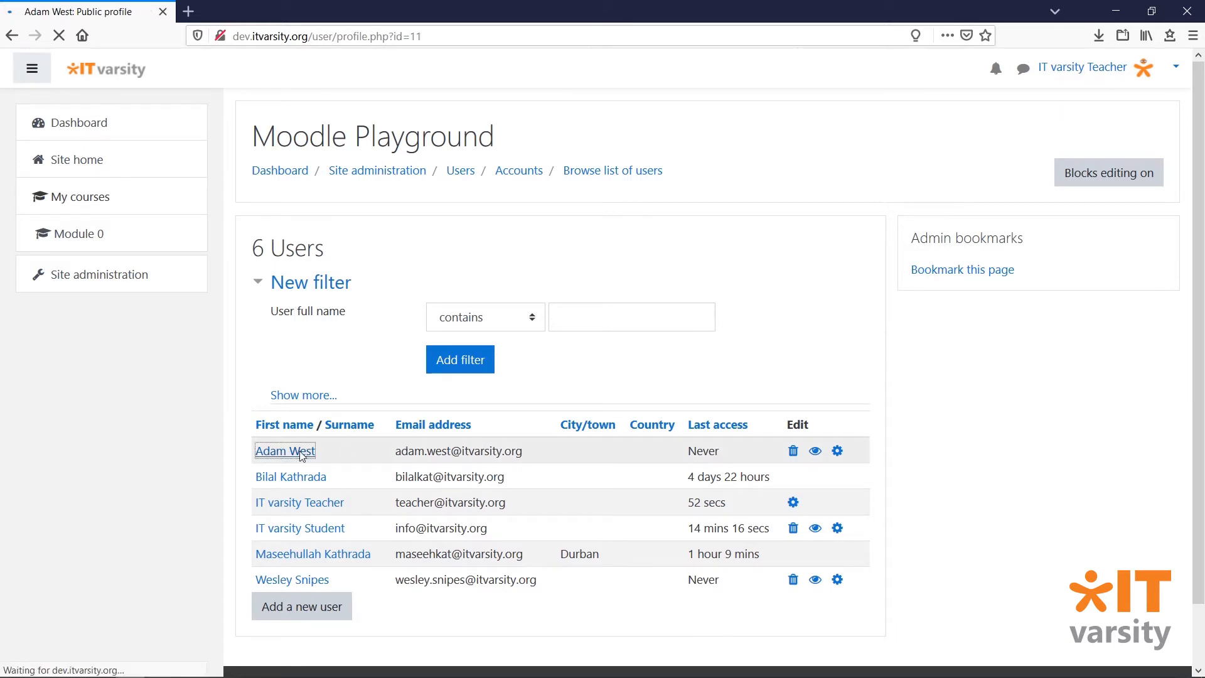
pyautogui.click(284, 451)
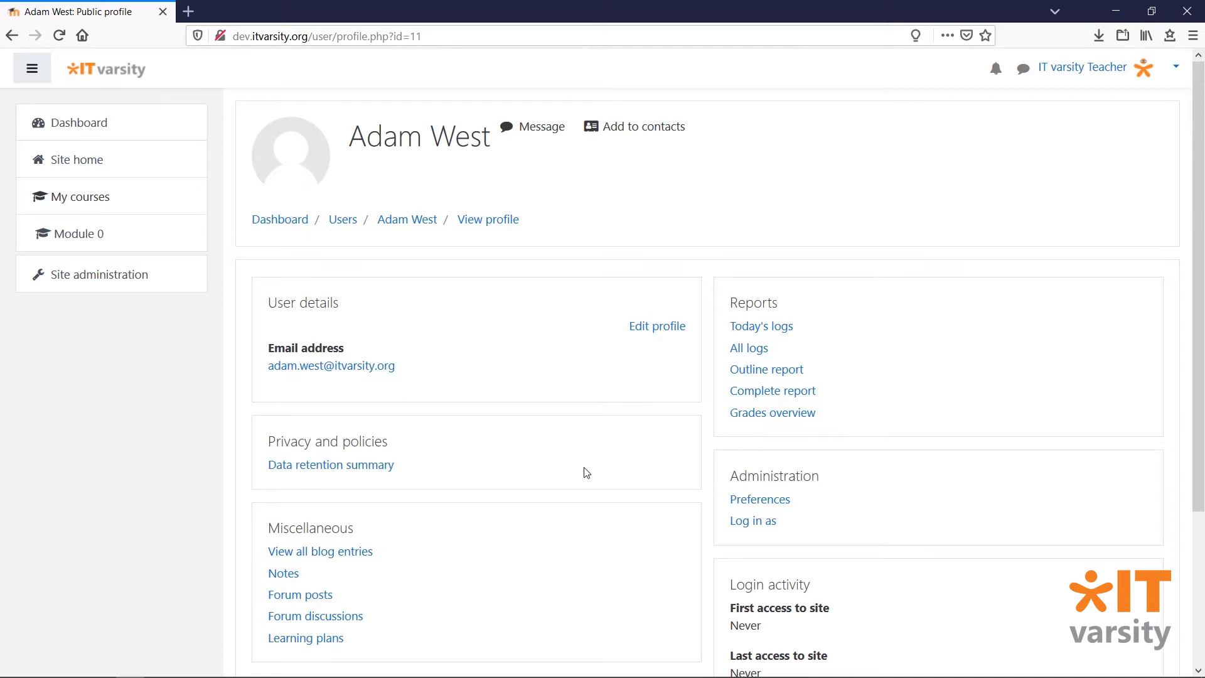
pyautogui.scroll(-3)
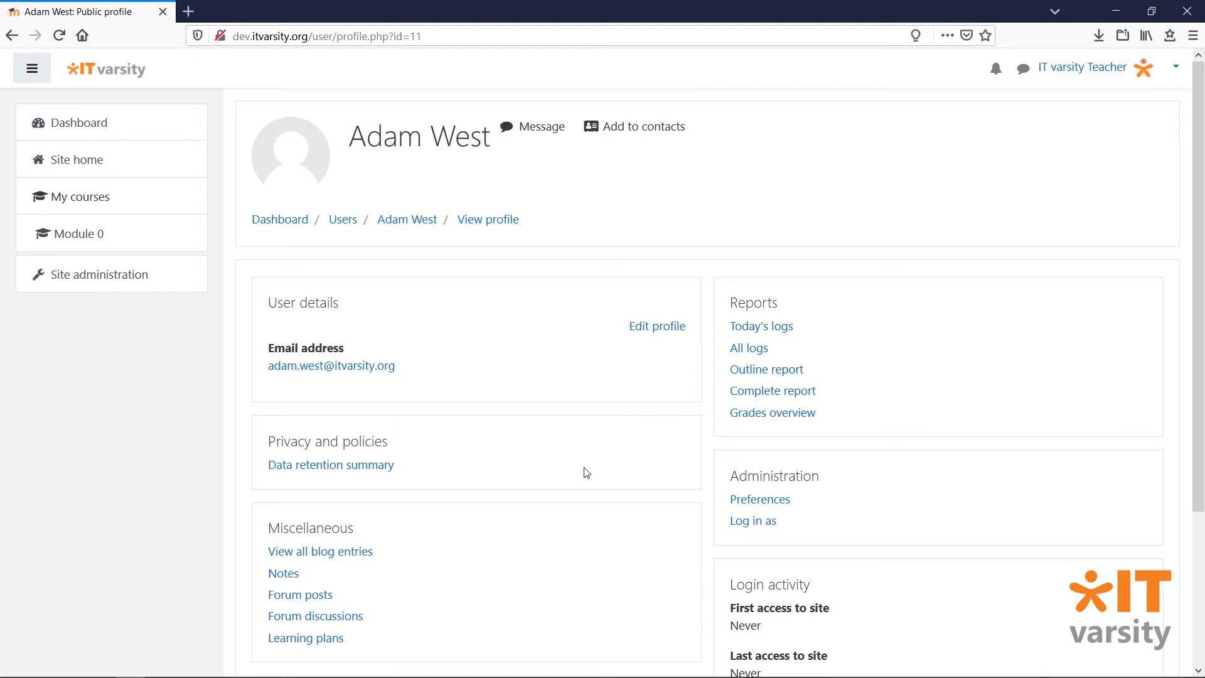
pyautogui.moveTo(657, 326)
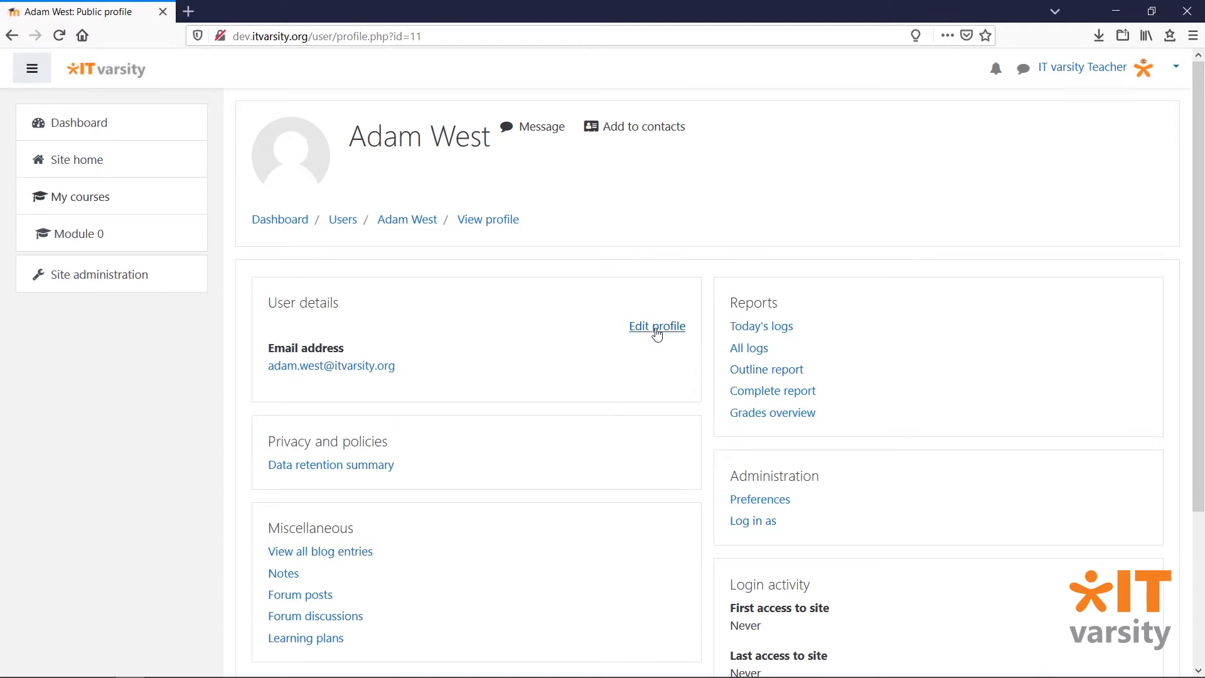
# Review the first user's edit-profile form, then return to Site administration
pyautogui.click(657, 326)
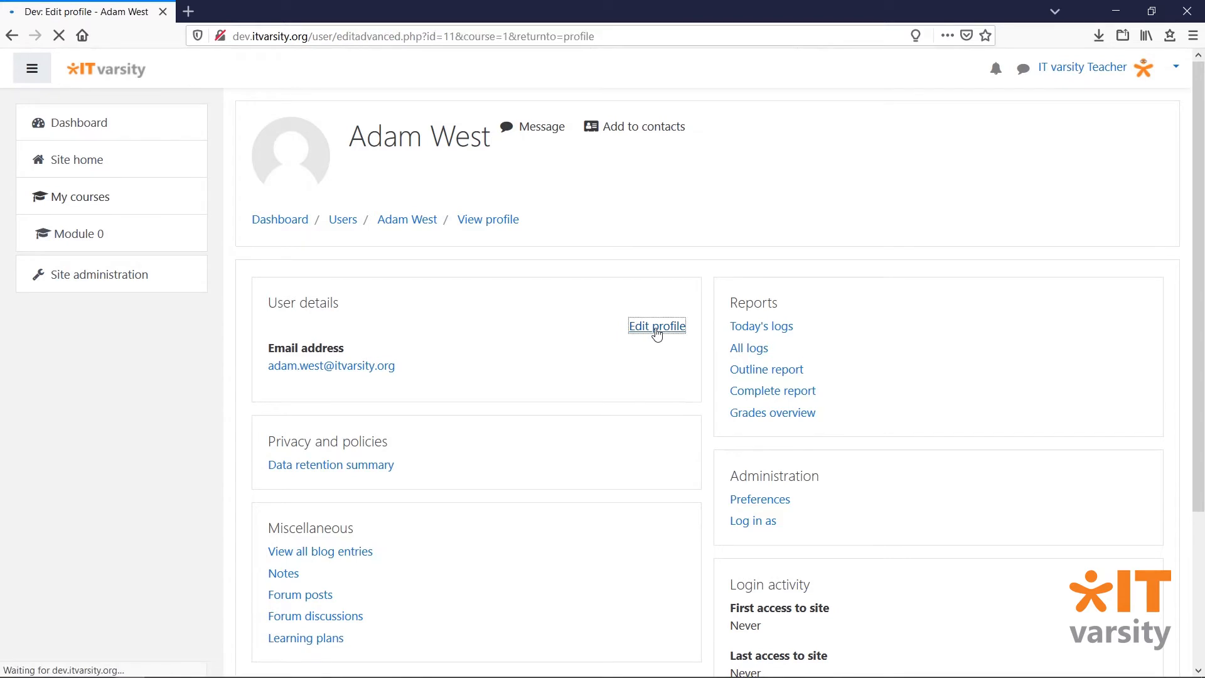
pyautogui.click(655, 325)
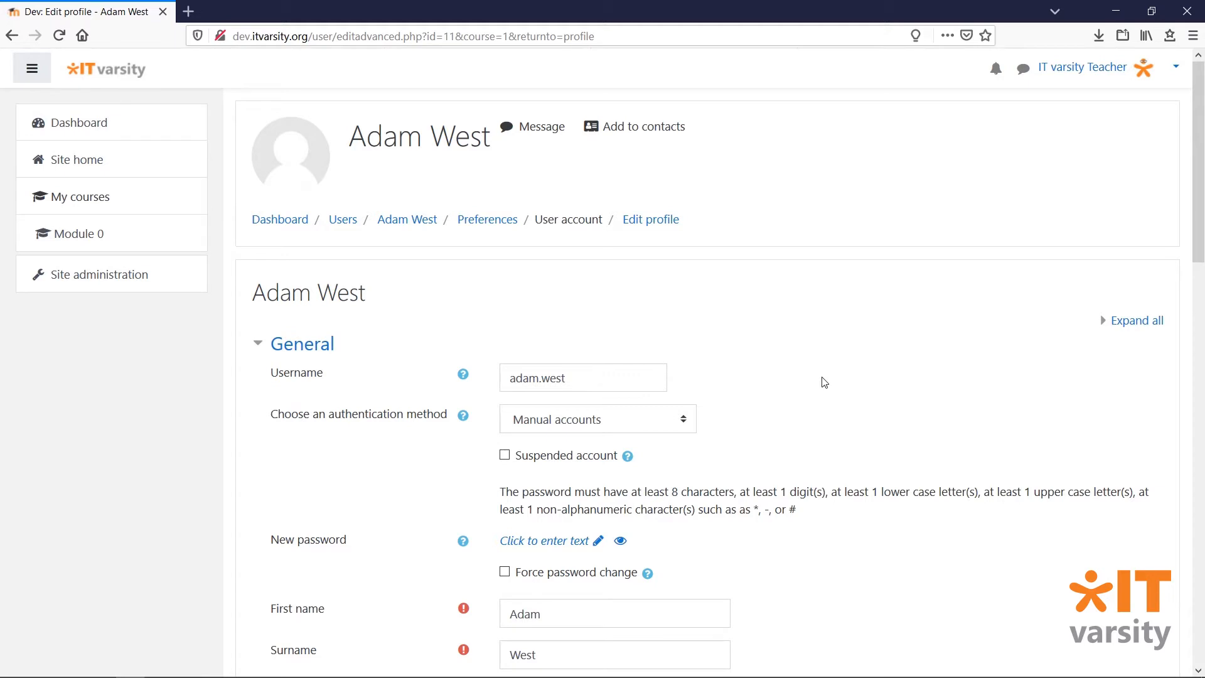
pyautogui.scroll(-3)
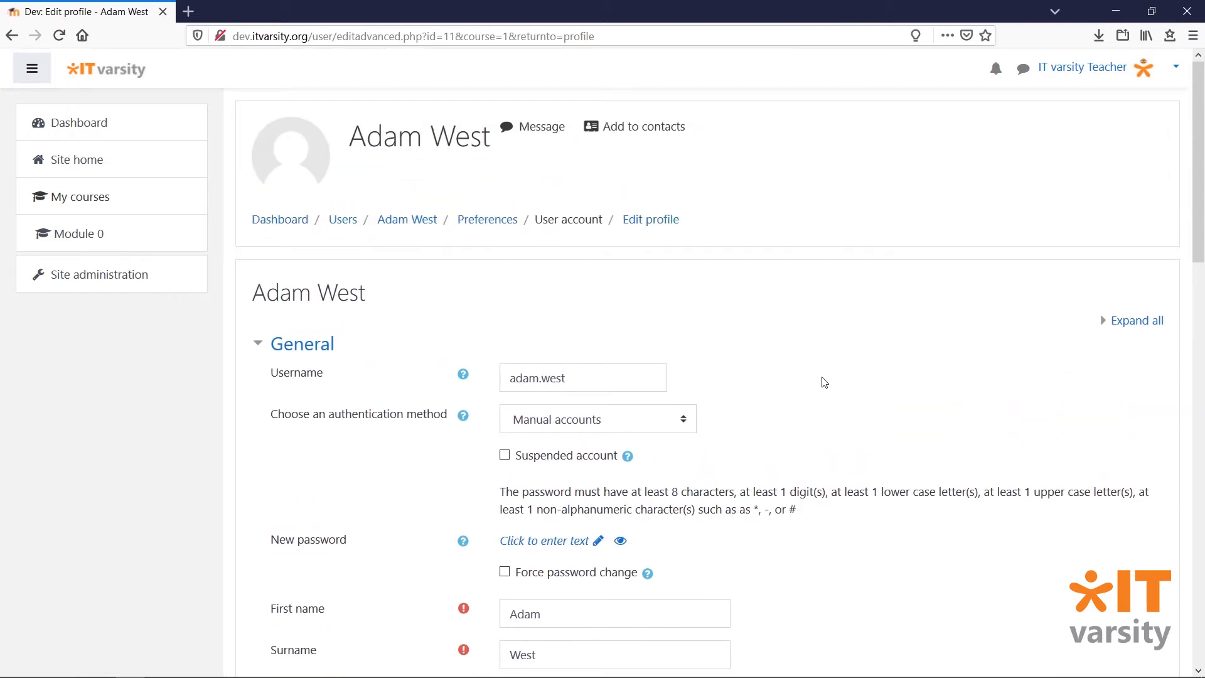
pyautogui.moveTo(242, 310)
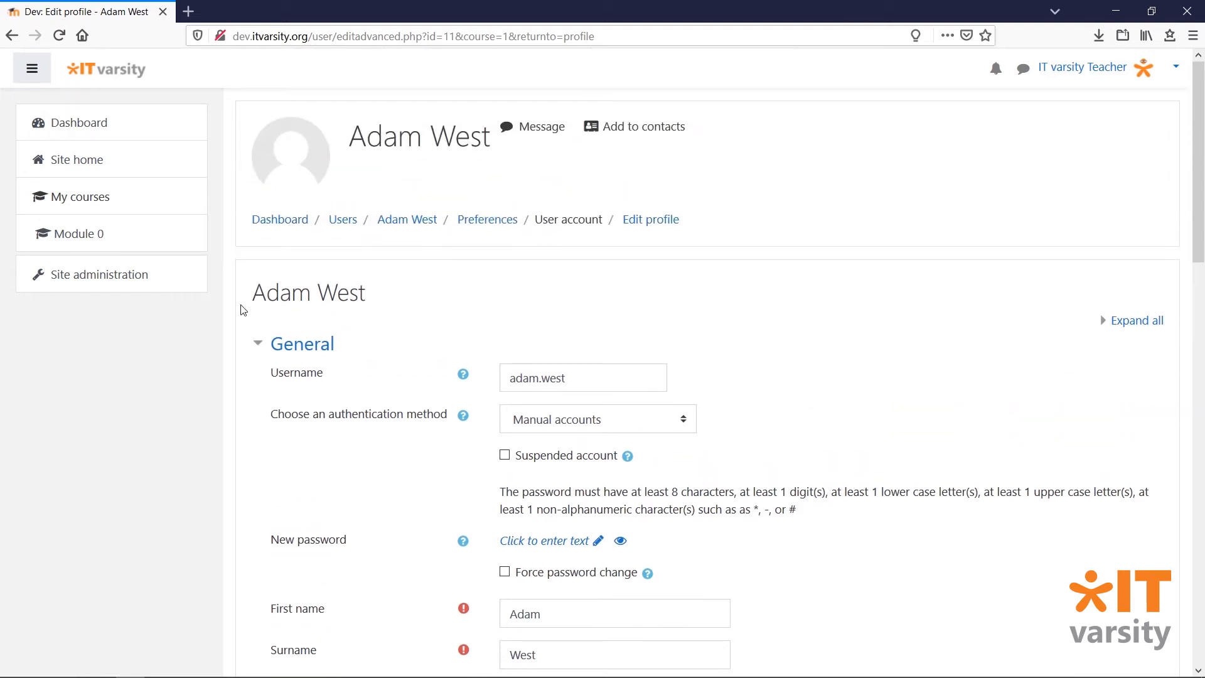
pyautogui.click(99, 274)
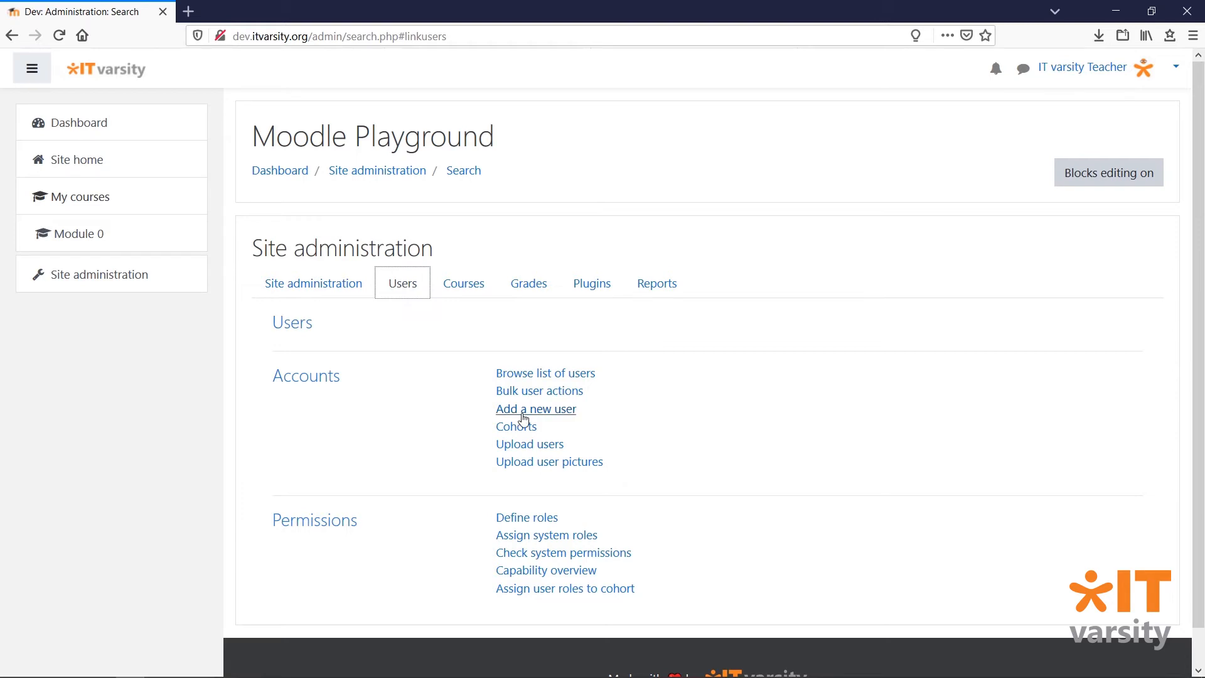
# Open the blank Add a new user form and focus the username field
pyautogui.click(535, 408)
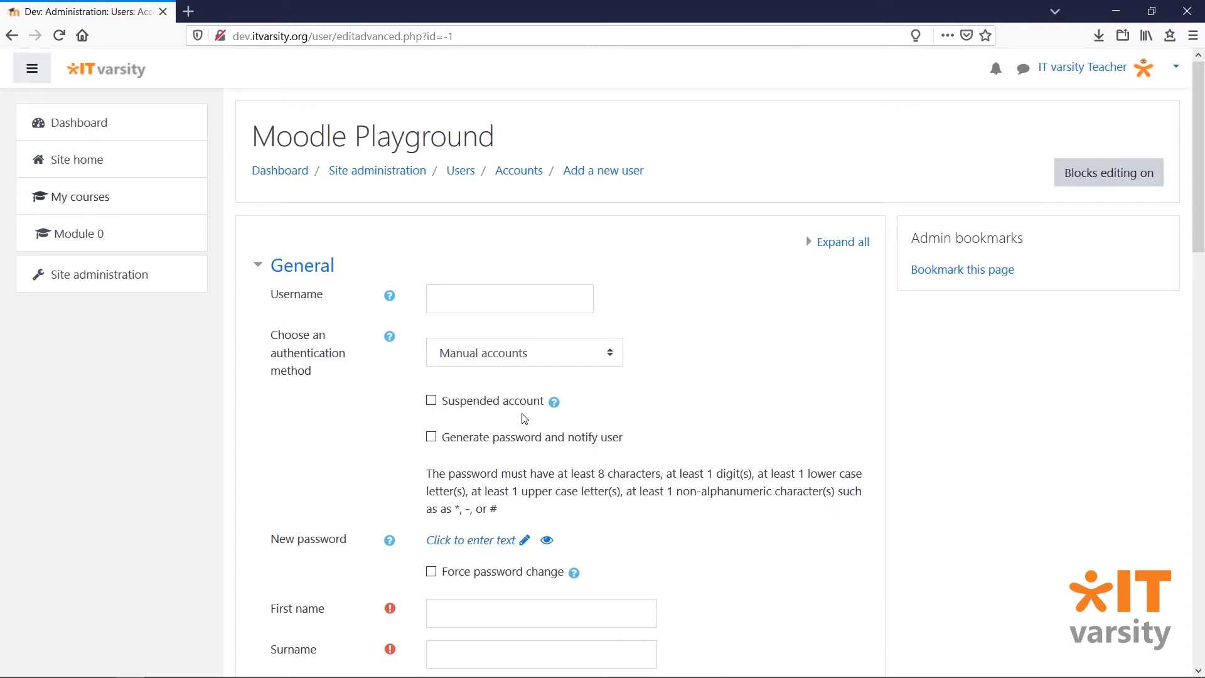
pyautogui.scroll(-3)
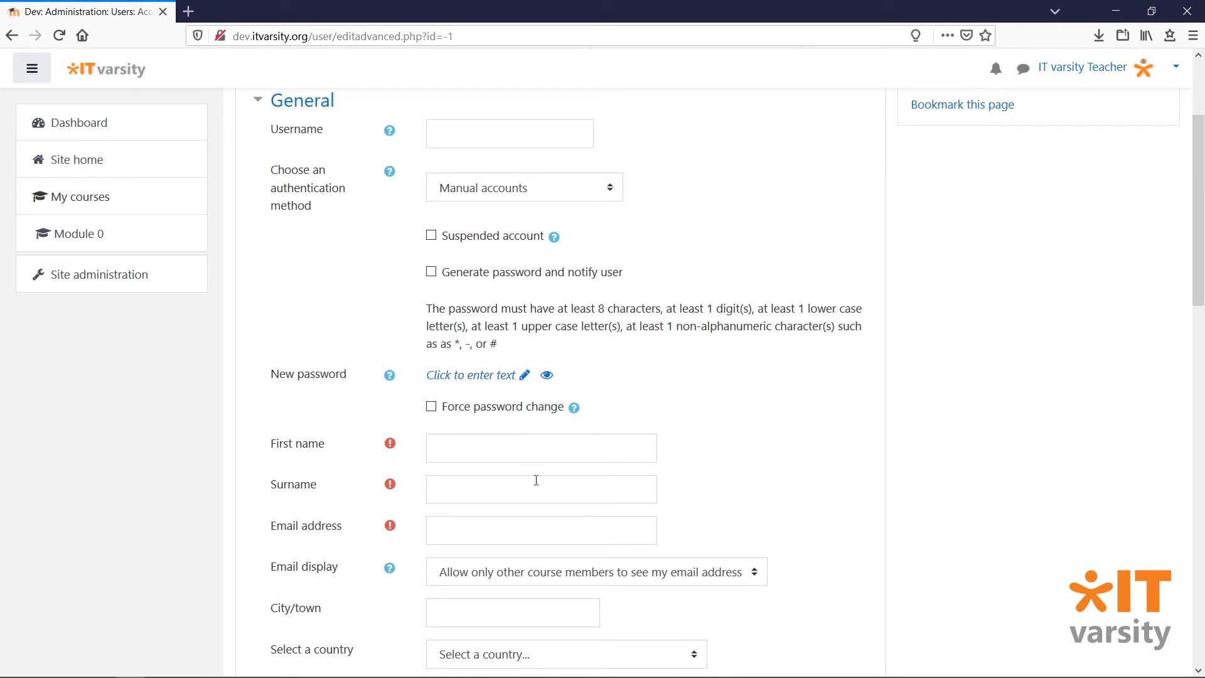
pyautogui.moveTo(691, 486)
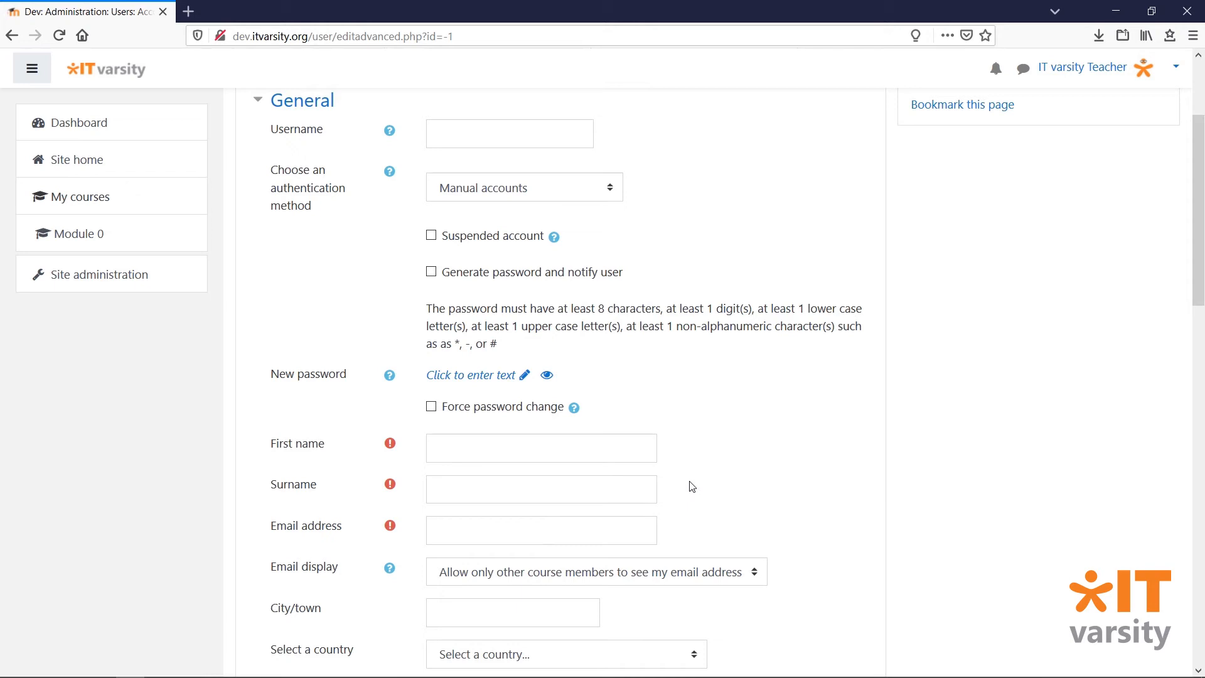
pyautogui.click(509, 133)
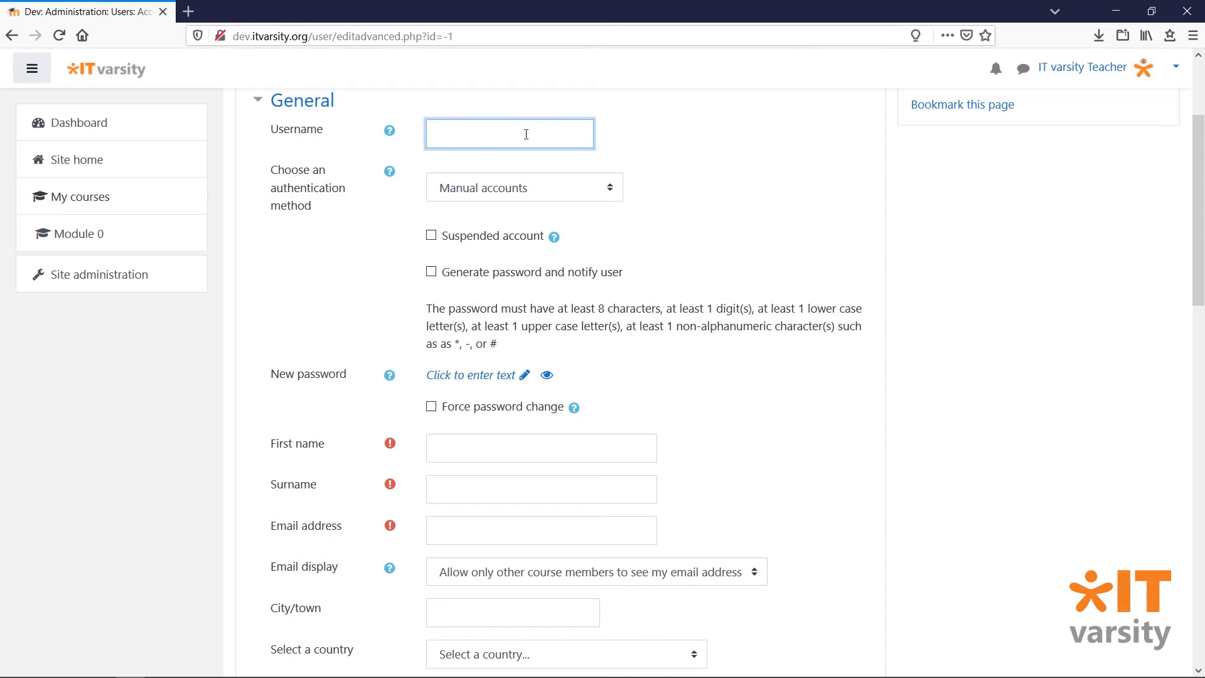
pyautogui.click(510, 133)
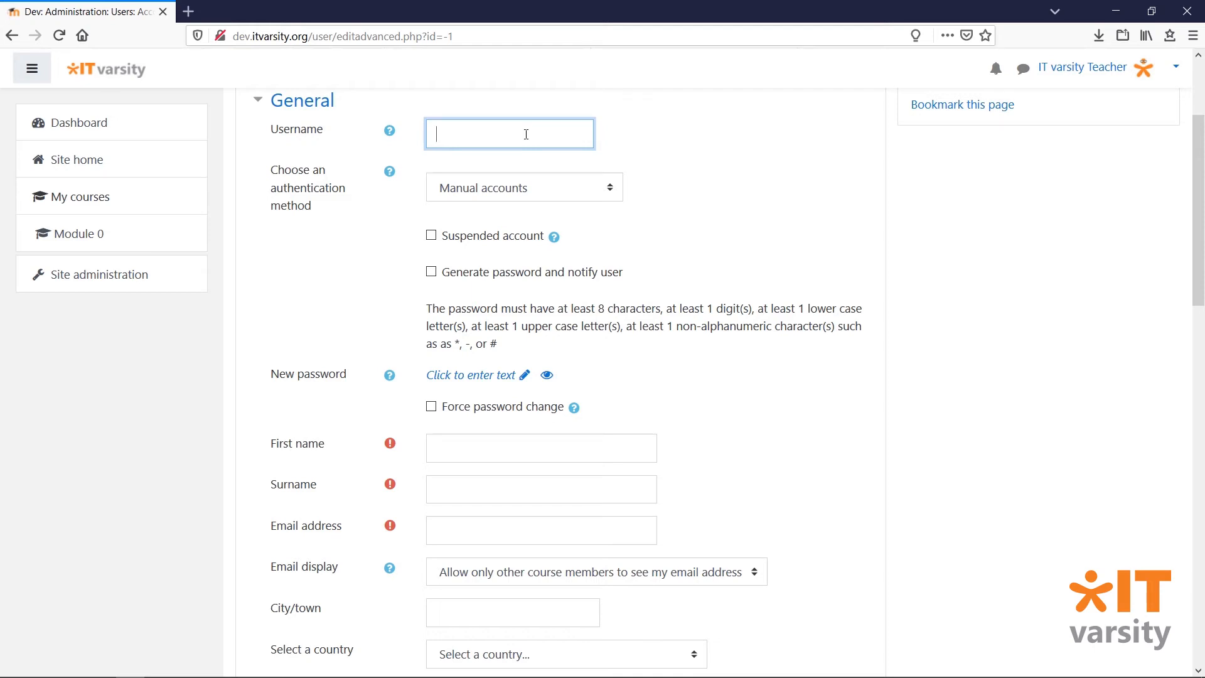
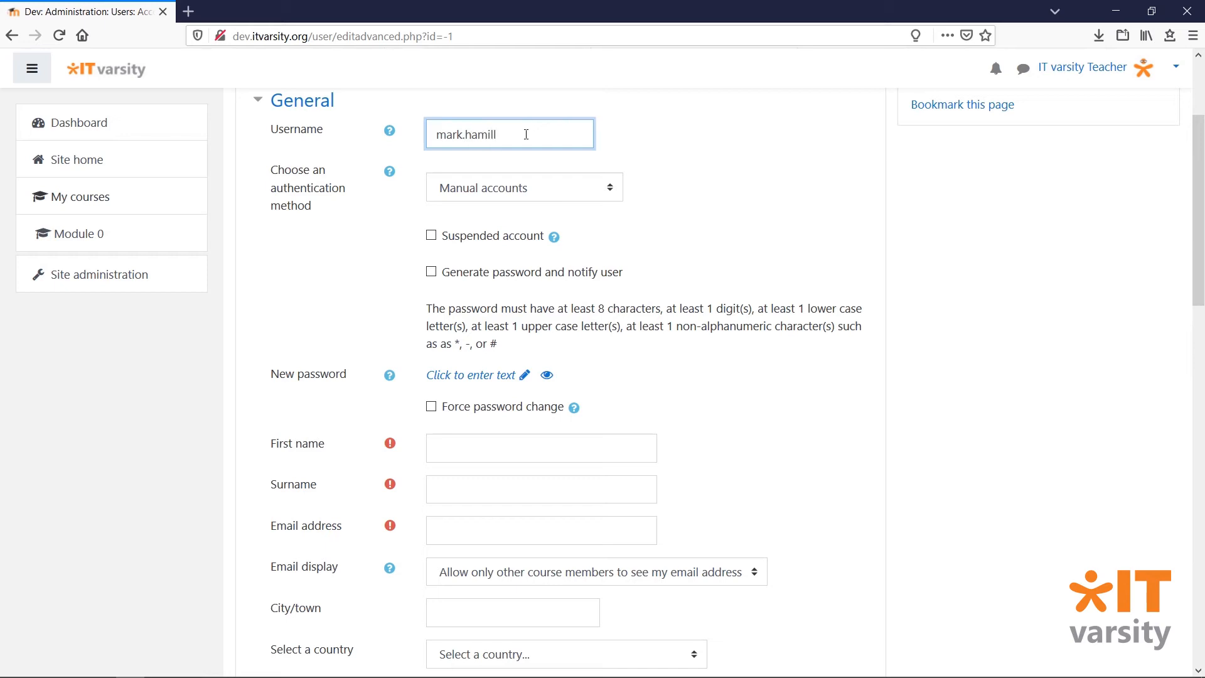
pyautogui.scroll(-3)
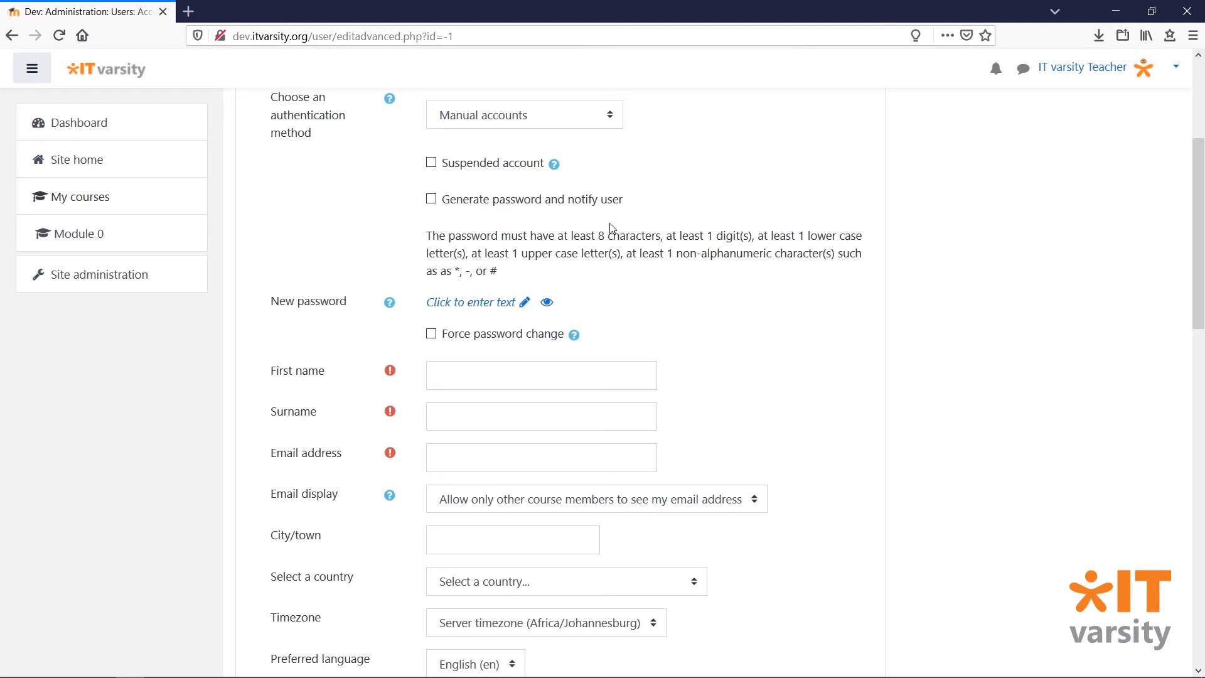
pyautogui.click(431, 198)
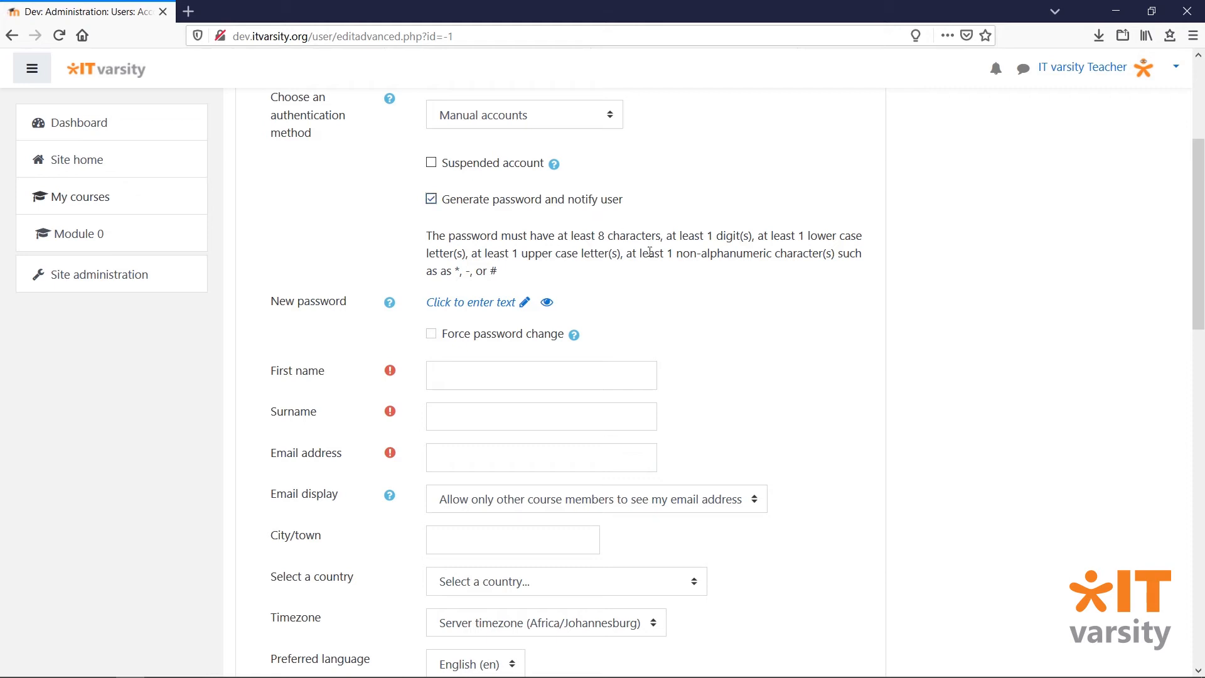
pyautogui.scroll(-3)
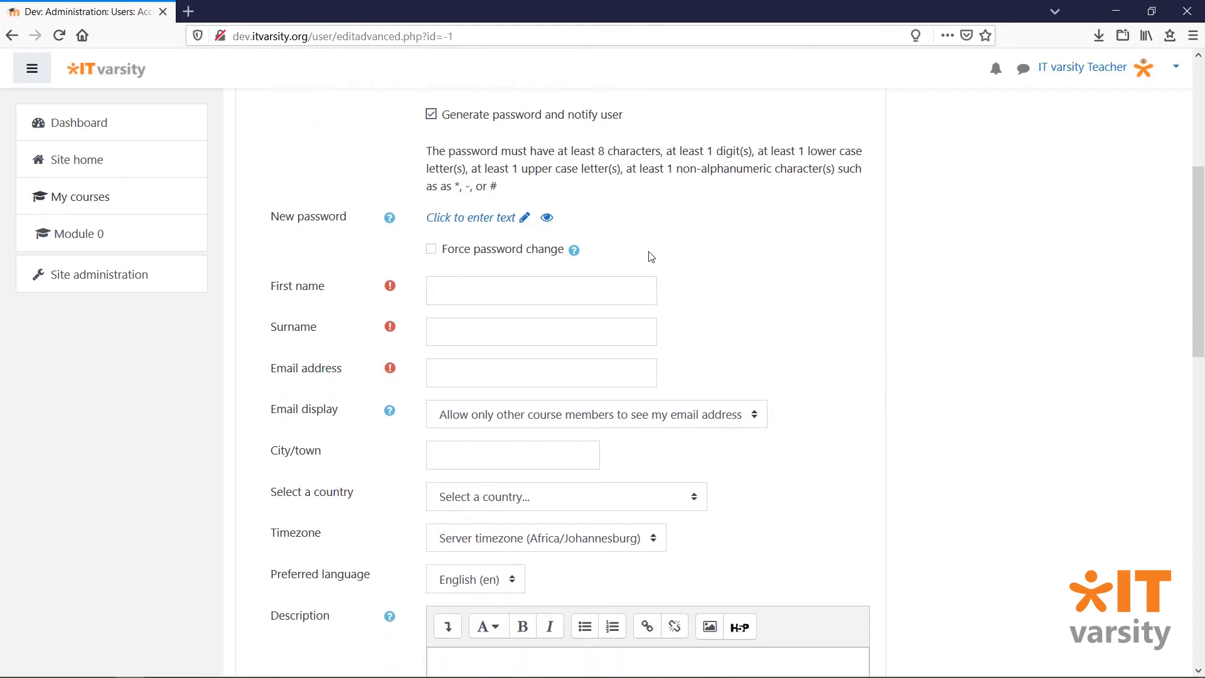
pyautogui.click(541, 290)
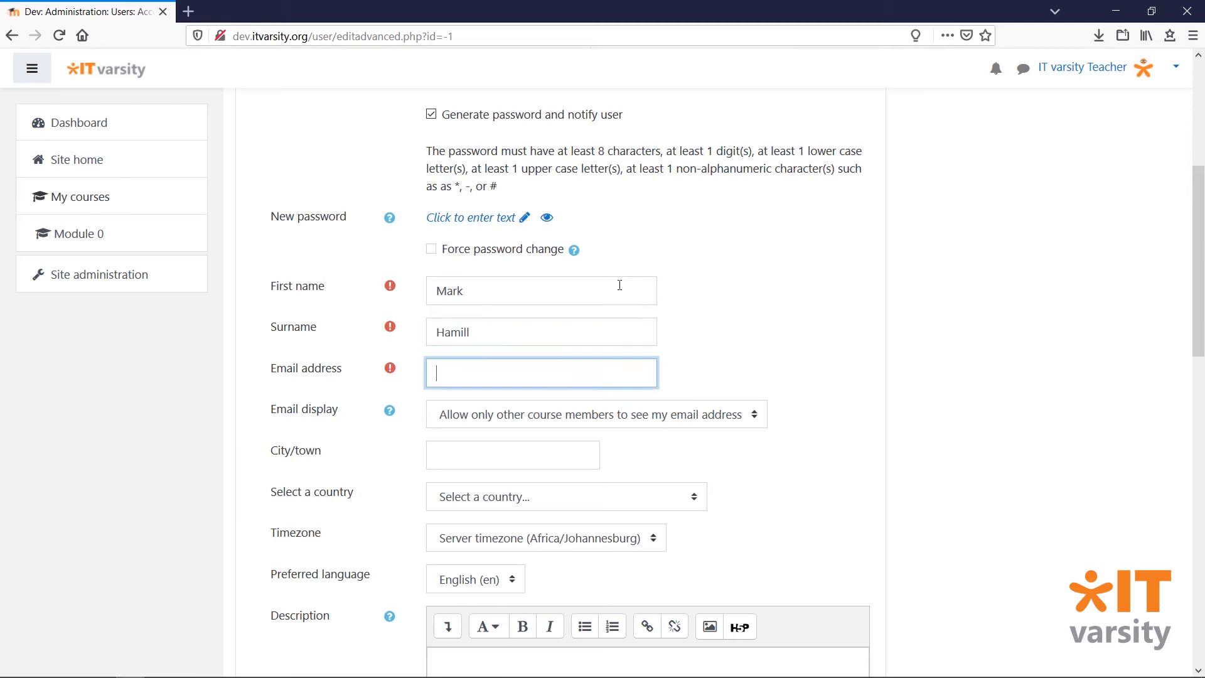
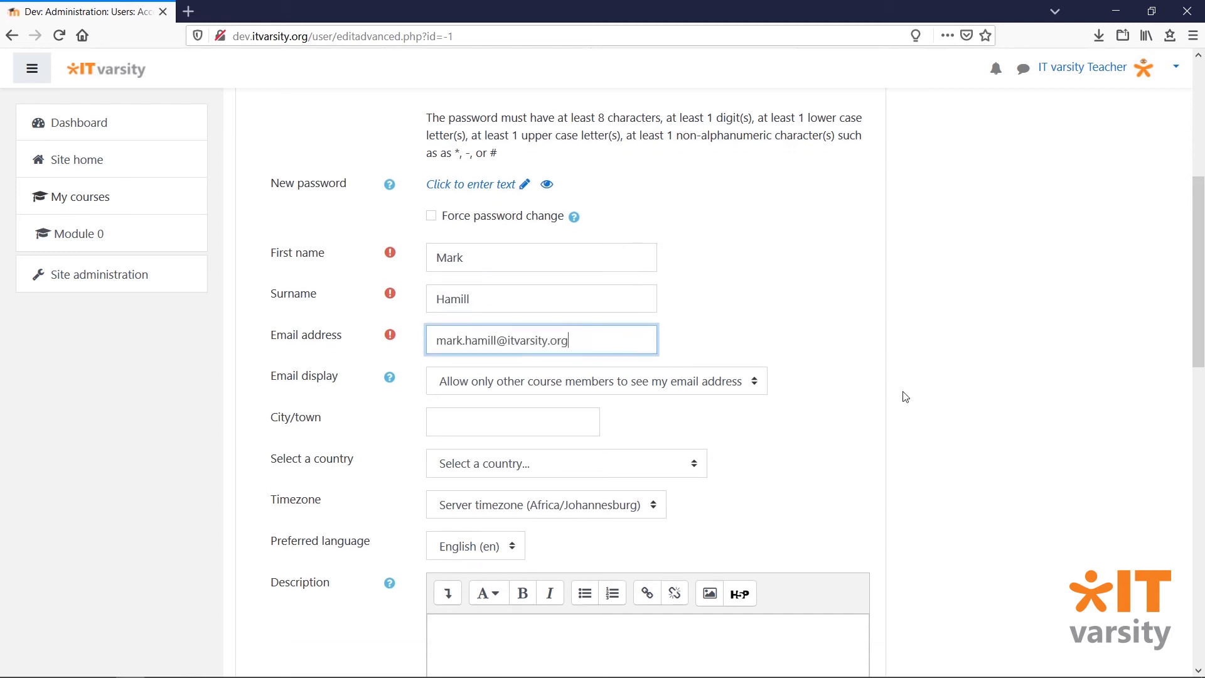
pyautogui.scroll(-3)
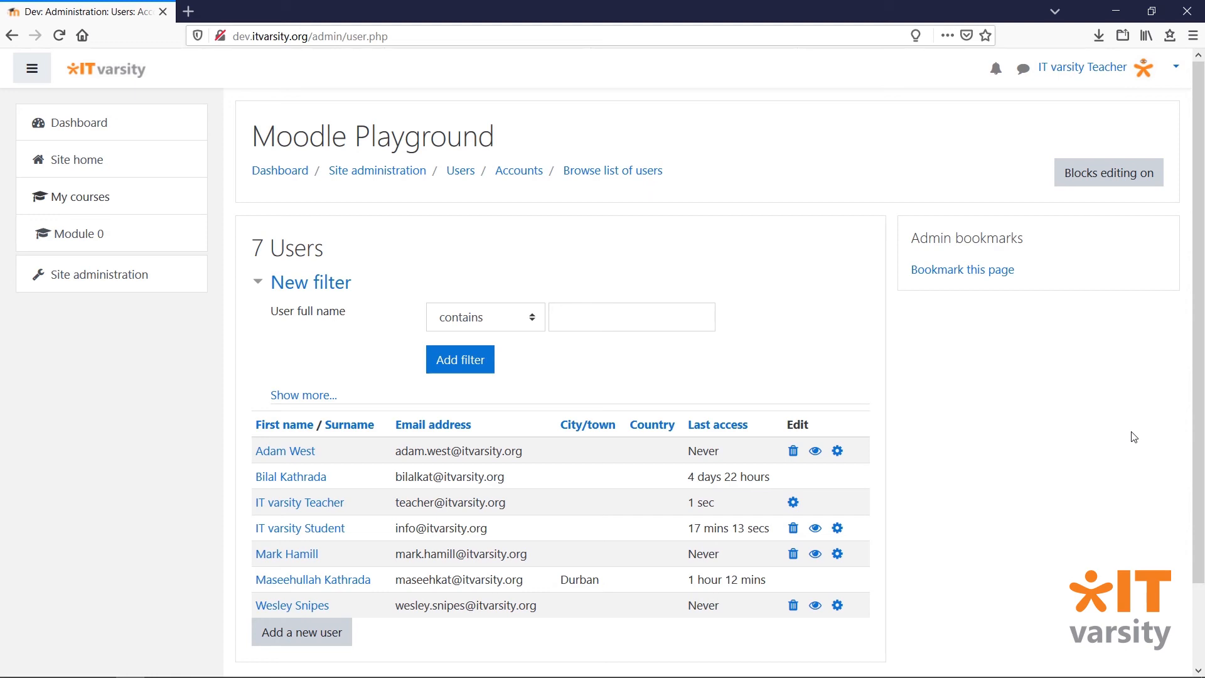
pyautogui.moveTo(815, 452)
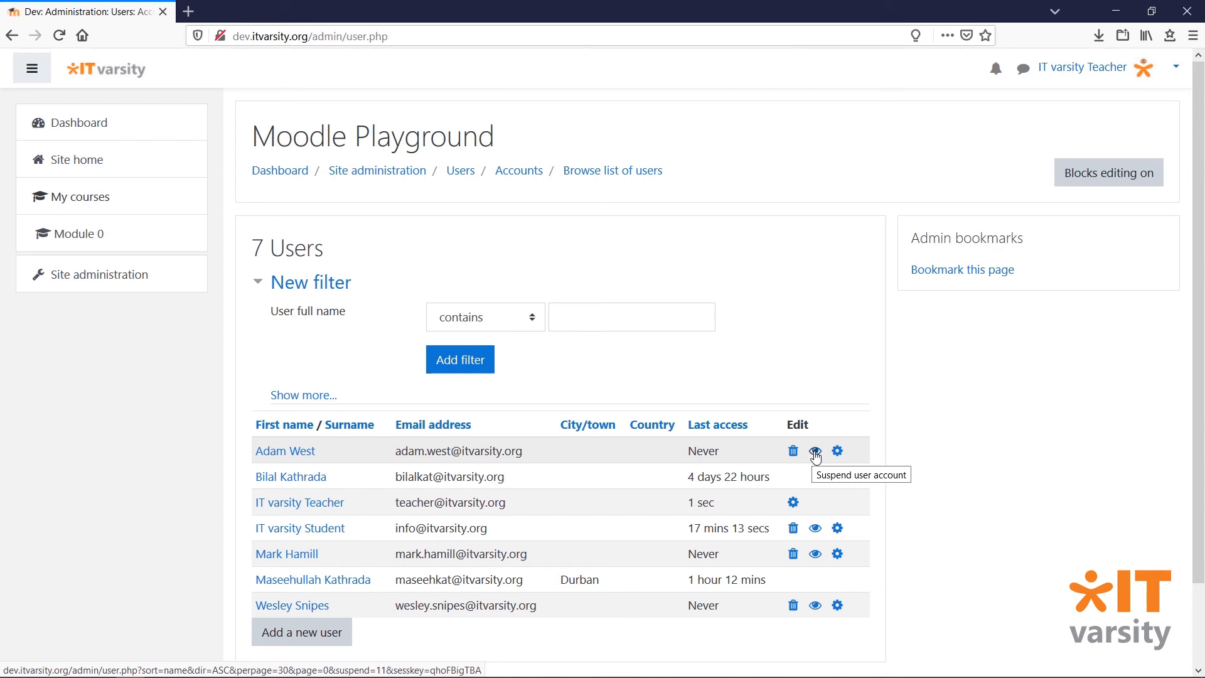
pyautogui.moveTo(793, 451)
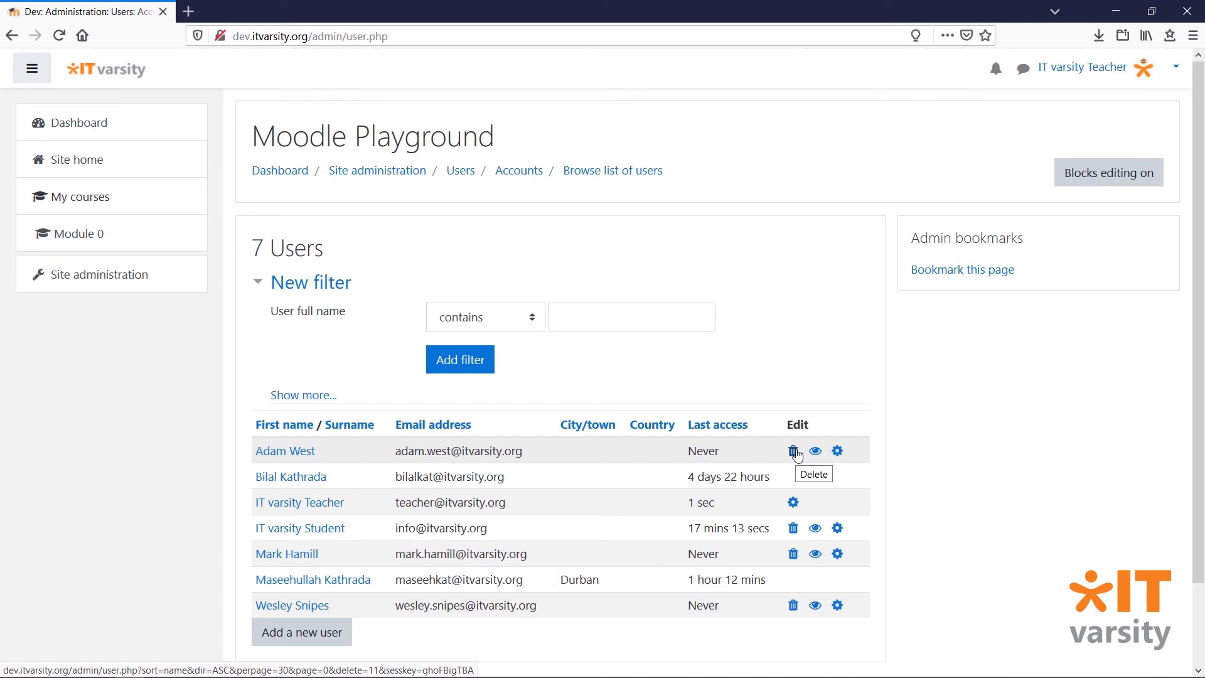
pyautogui.moveTo(798, 477)
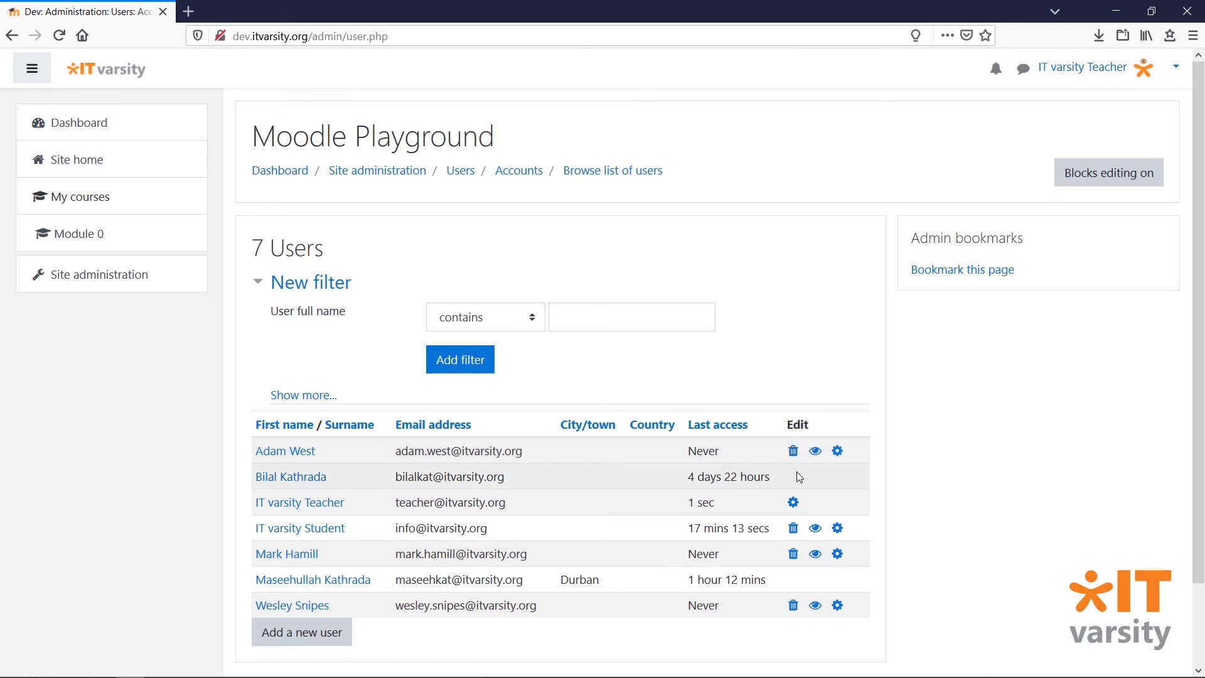
pyautogui.moveTo(801, 479)
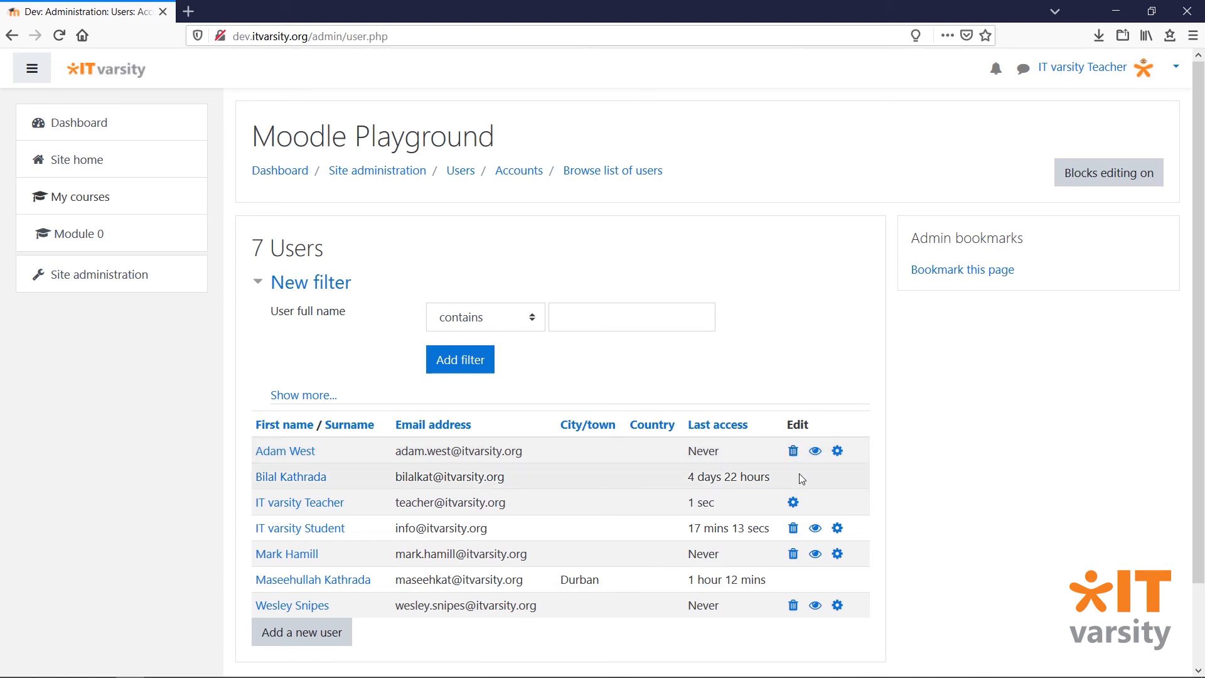